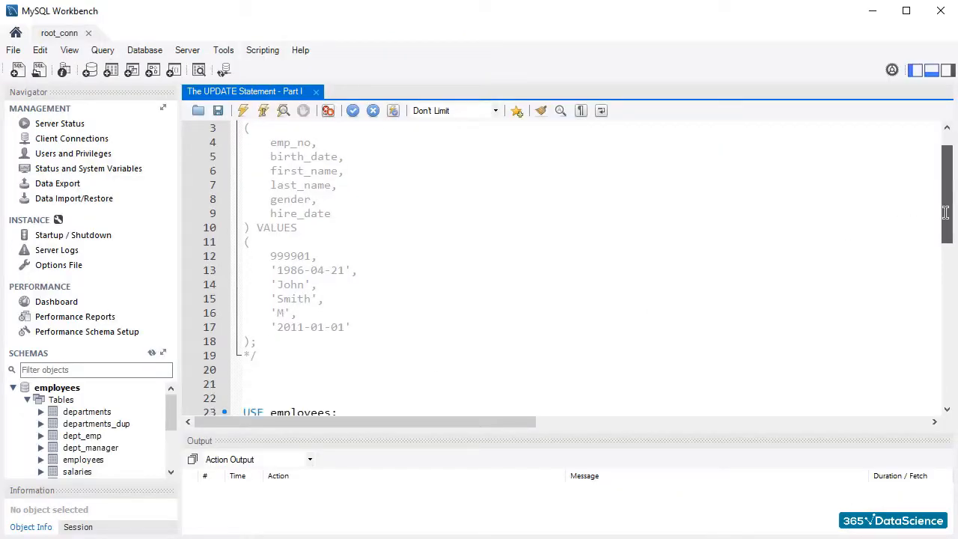
- Run the SELECT for emp_no 999901, returning John Smith's original record
scroll(down, 3)
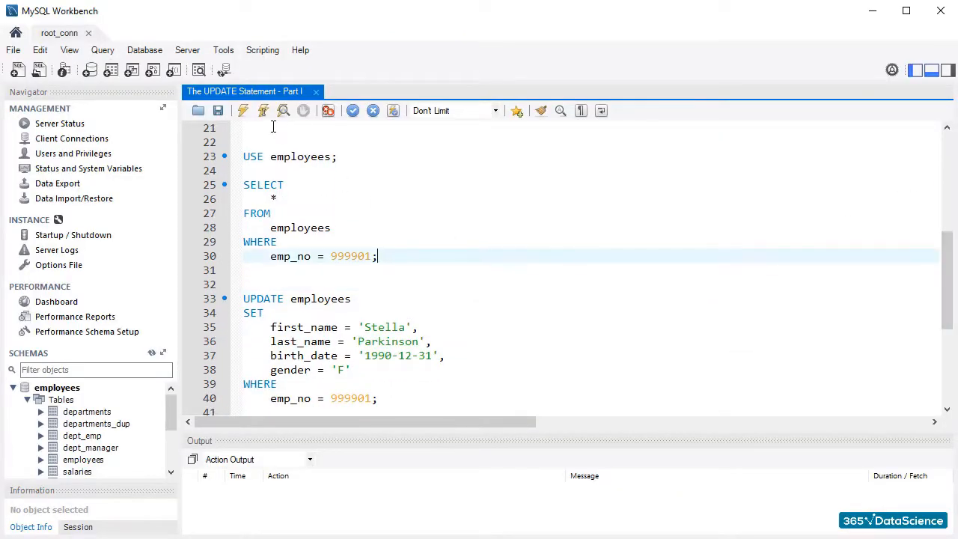
click(243, 110)
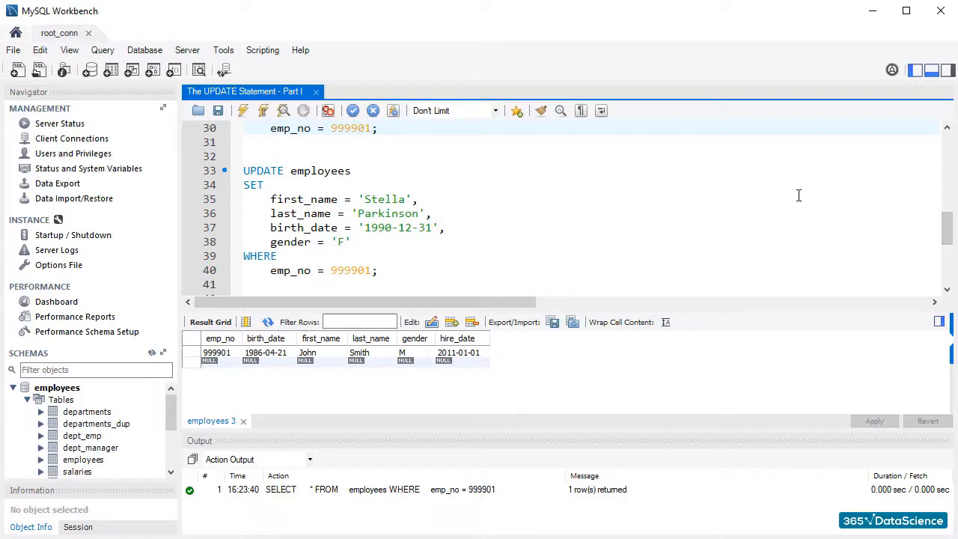
drag(232, 157, 457, 296)
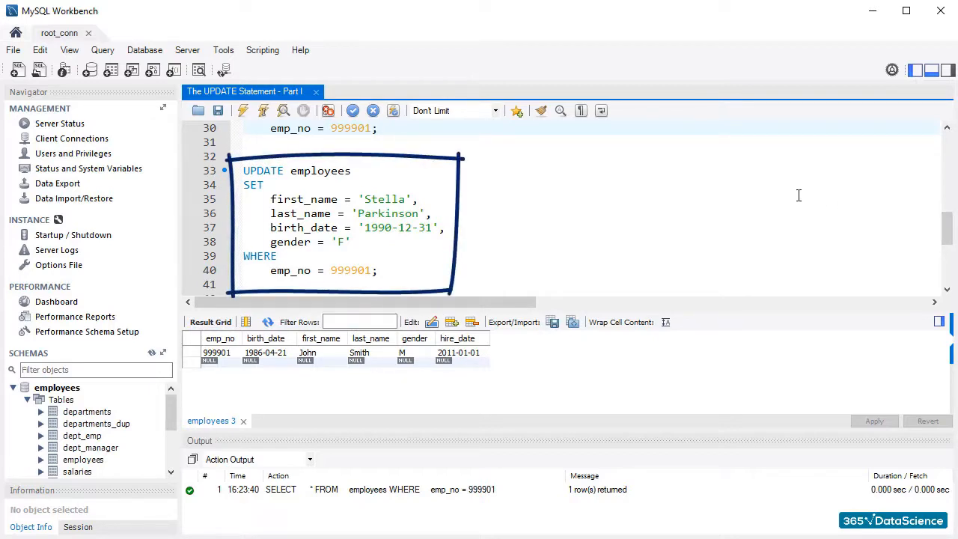
click(378, 128)
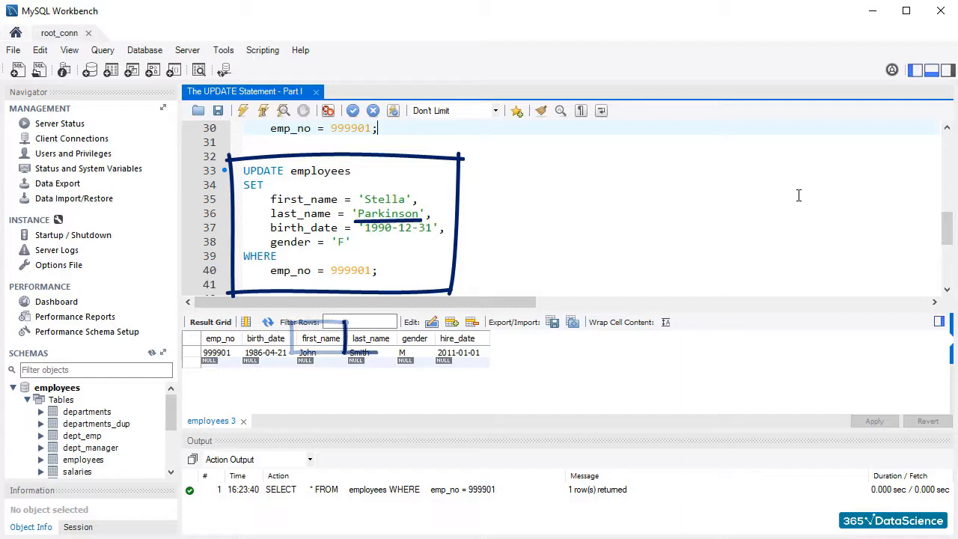
click(370, 352)
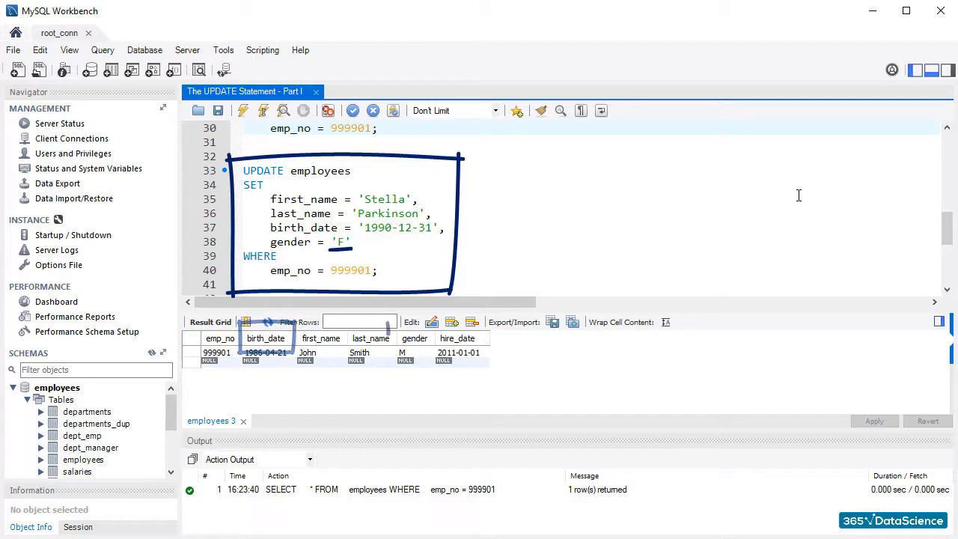
click(414, 337)
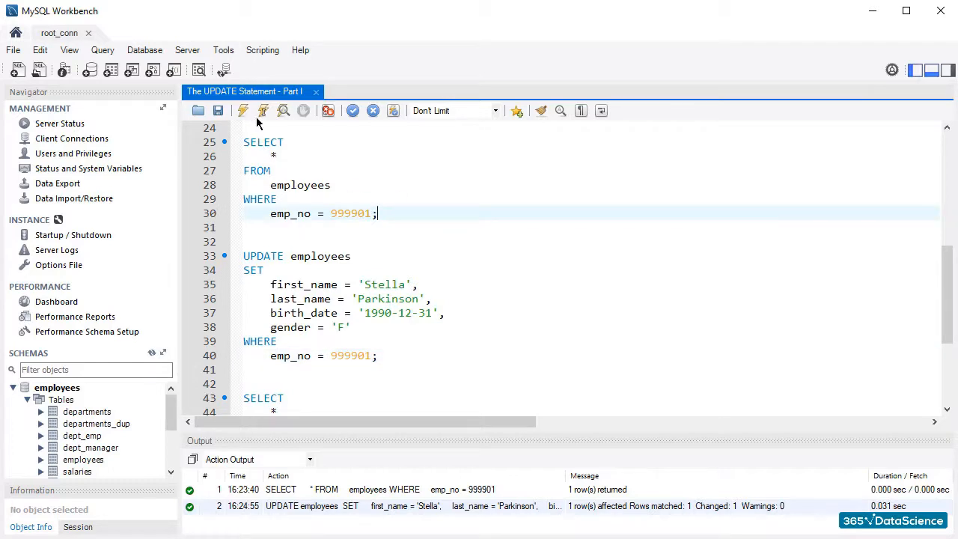
- Rerun the emp_no 999901 lookup to confirm Stella Parkinson, 1990-12-31, F
click(243, 110)
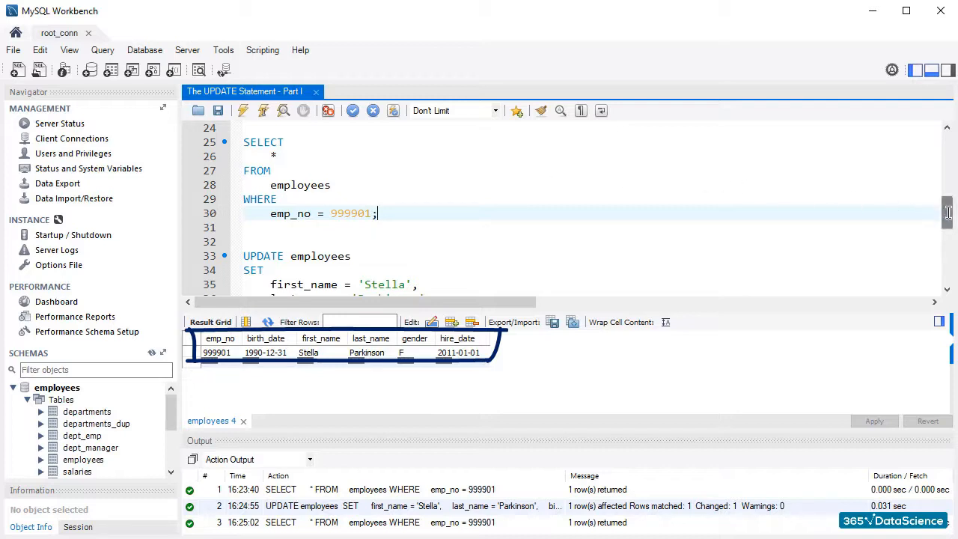
scroll(down, 3)
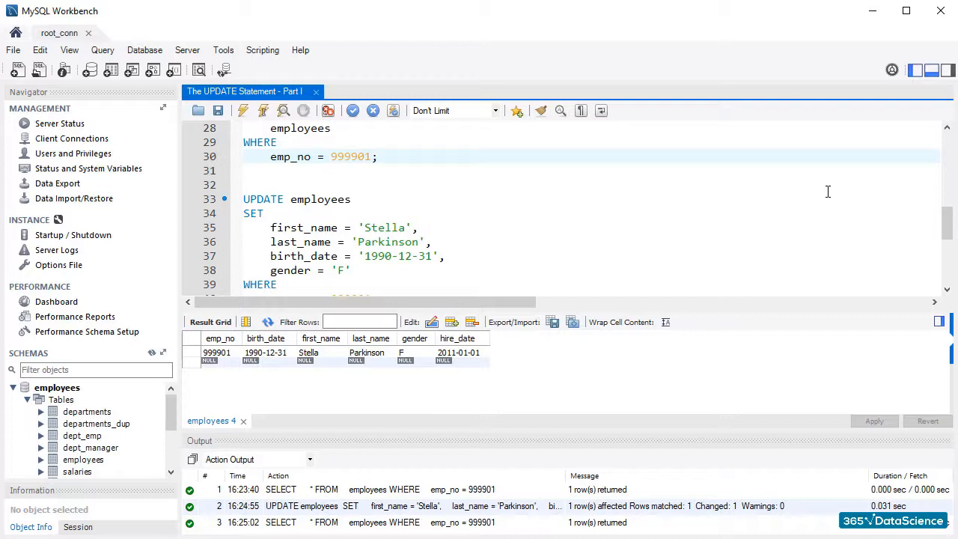
- Execute the UPDATE for employee 999909, which affects zero rows
scroll(down, 3)
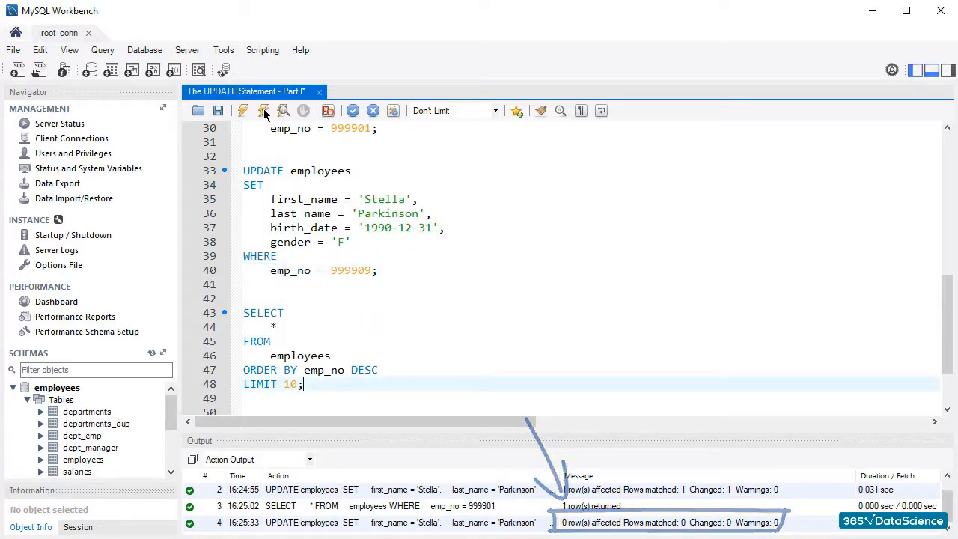
click(262, 110)
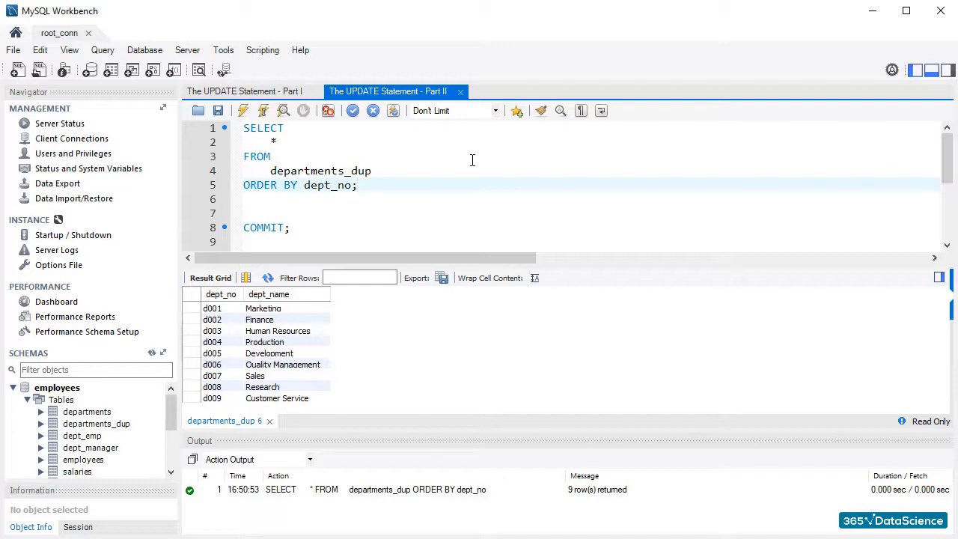
- Run COMMIT in the Part II script to save the current data state
click(357, 185)
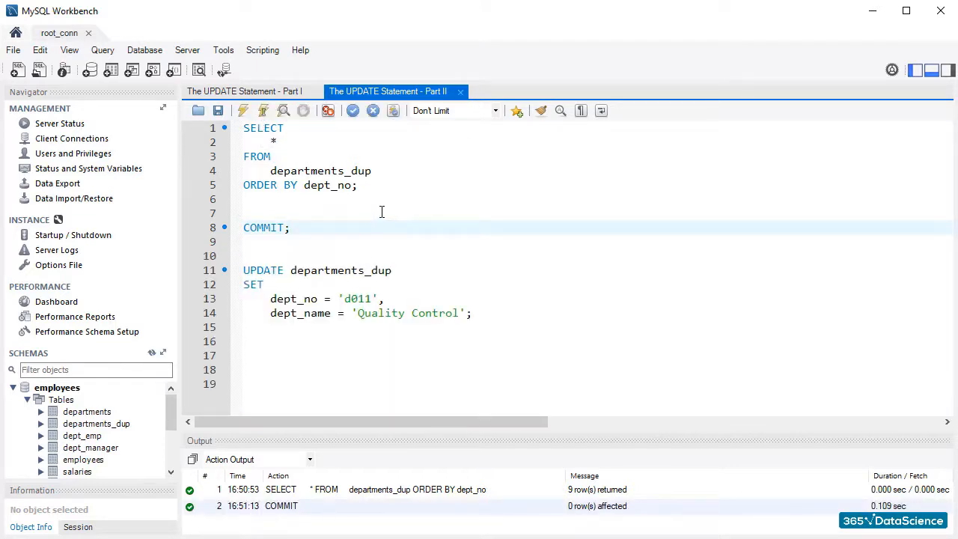
- Run the WHERE-less UPDATE setting departments_dup to d011 Quality Control, then re-list the table
drag(232, 258, 483, 329)
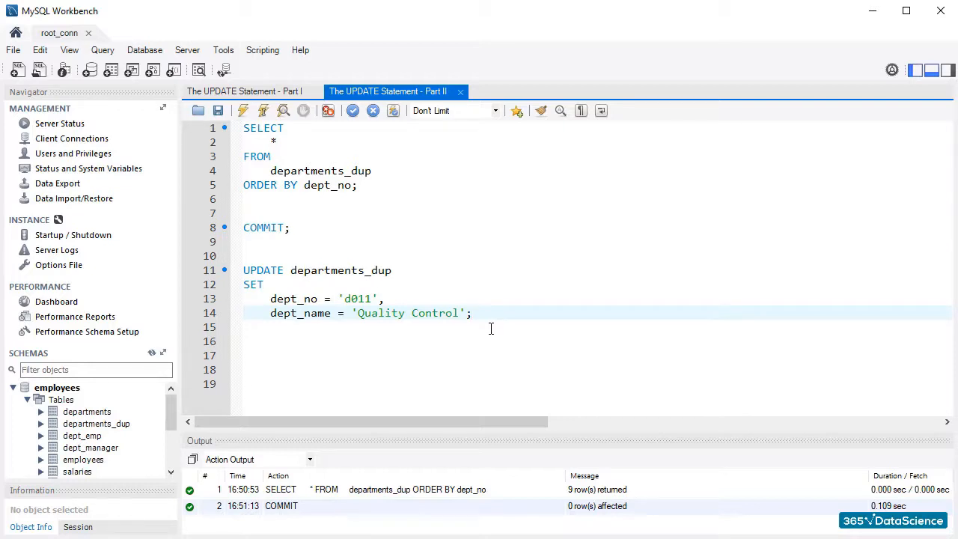
click(263, 110)
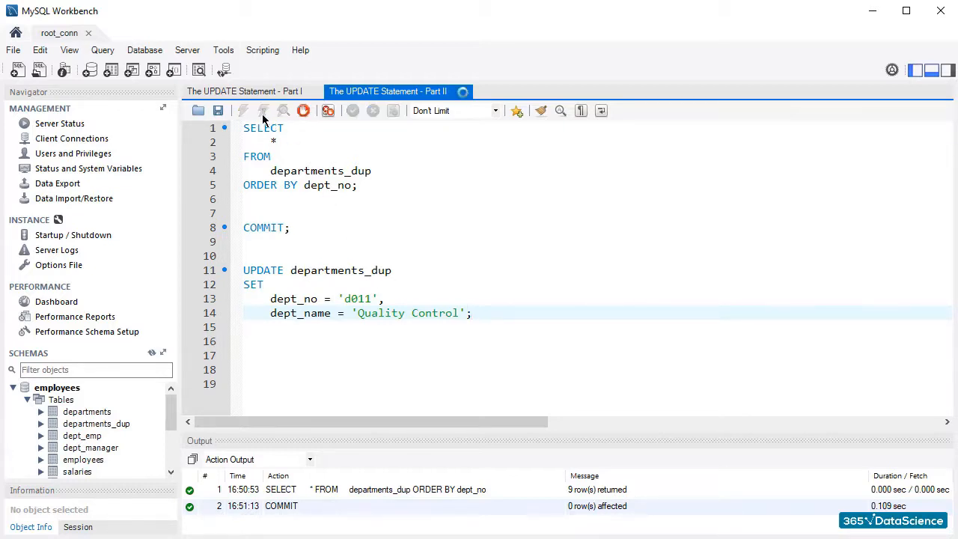
click(263, 110)
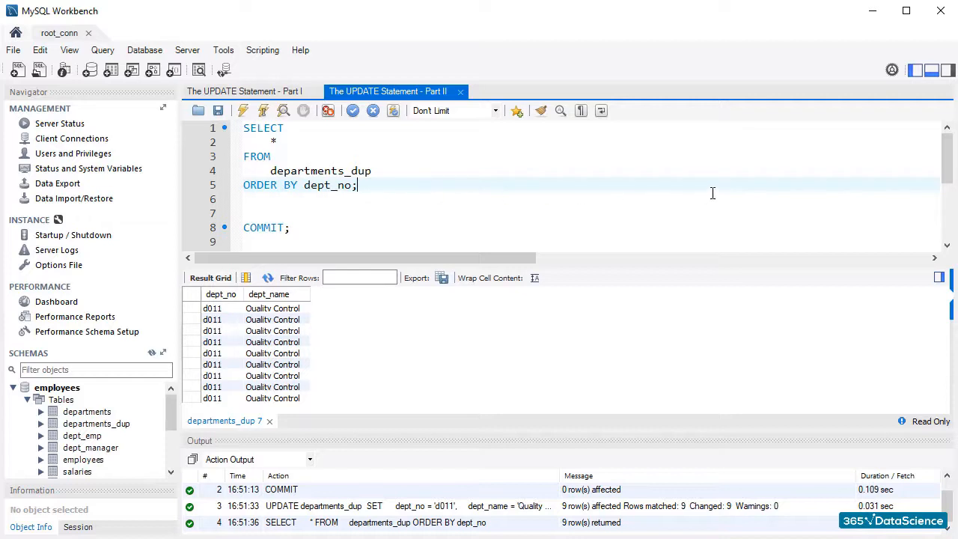
scroll(down, 3)
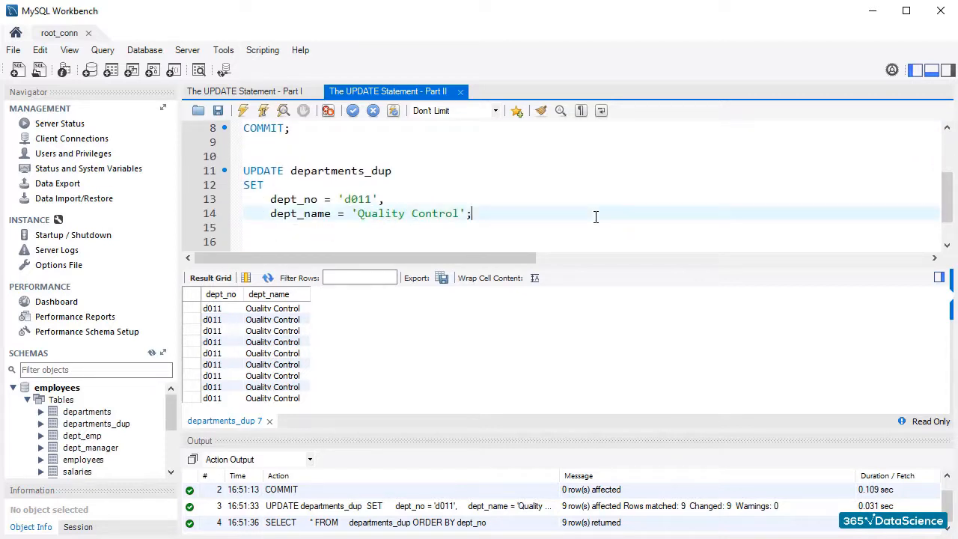
- Type ROLLBACK; on the line below the departments_dup UPDATE
text(R)
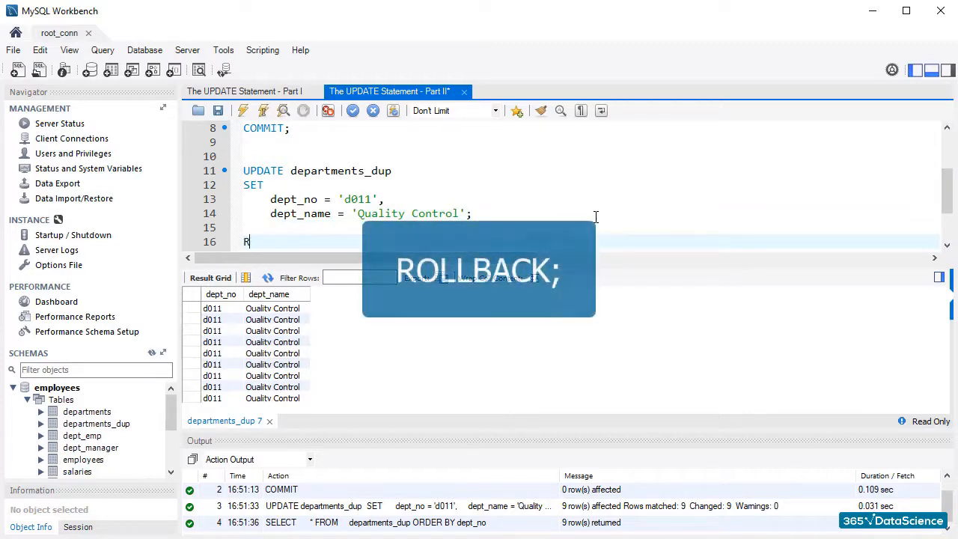
text(OLLBACK;)
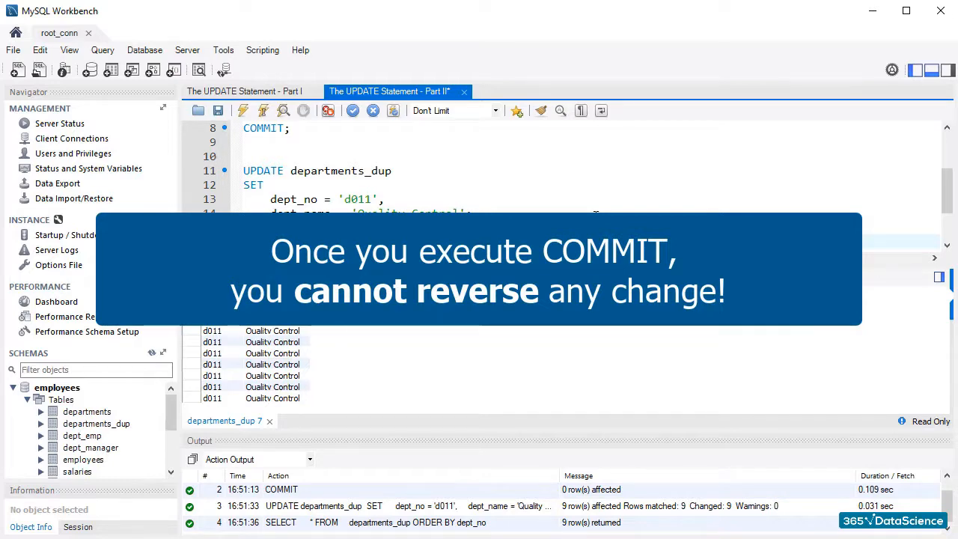
text(ROLLBACK;)
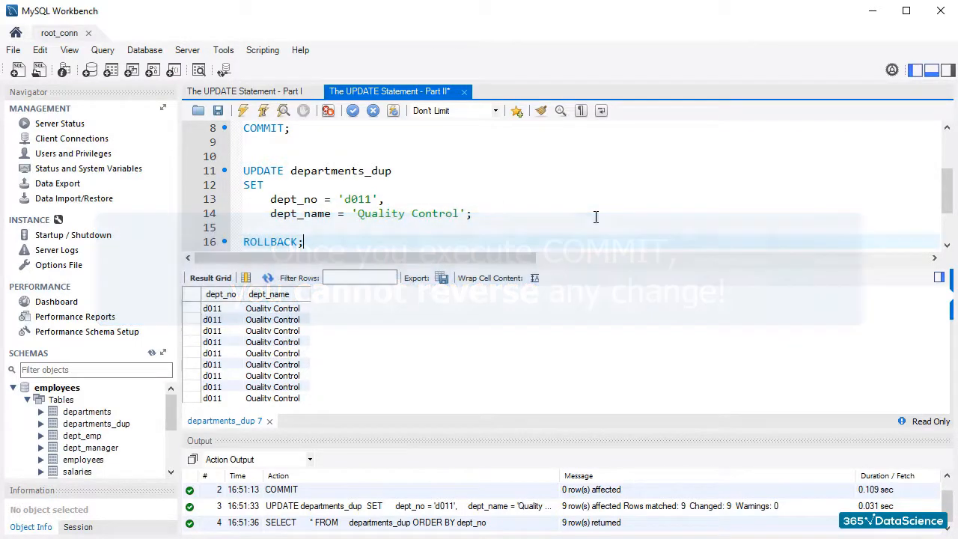